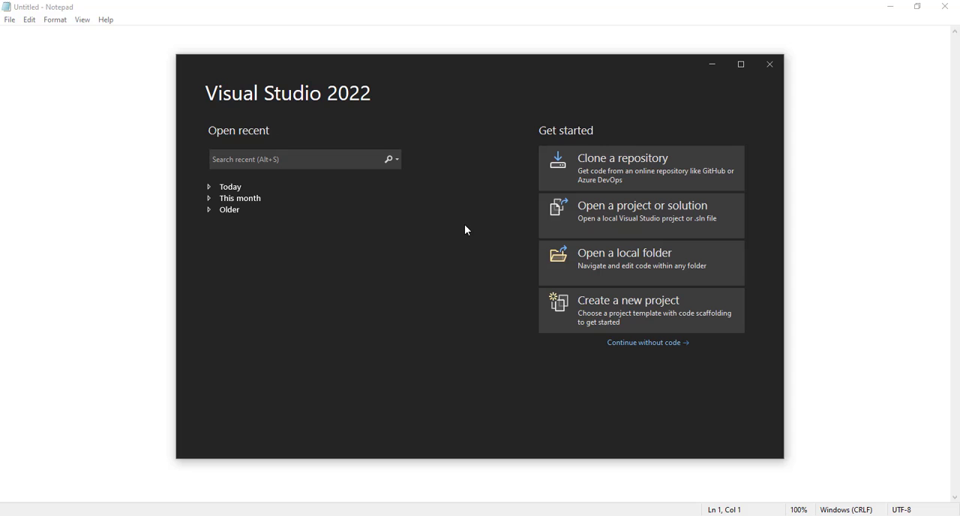
mouse_move(242, 68)
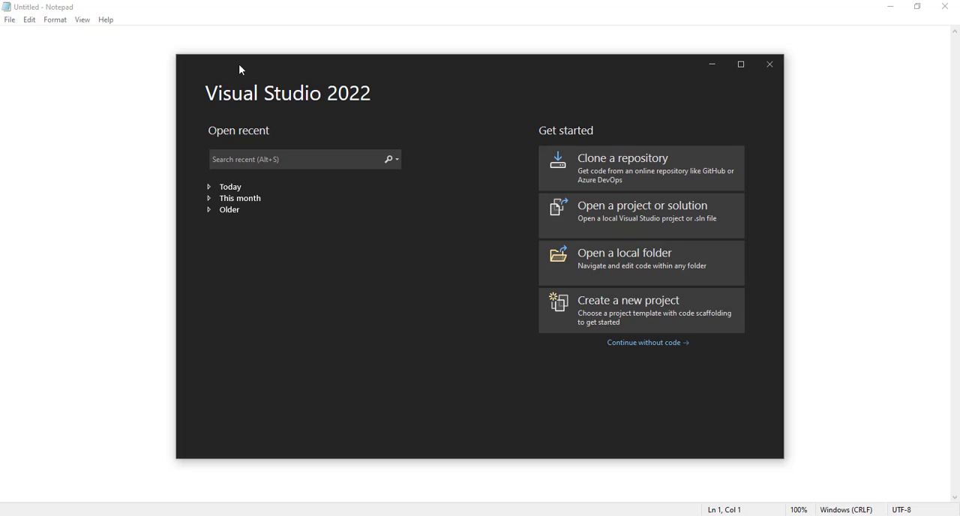
mouse_move(650, 379)
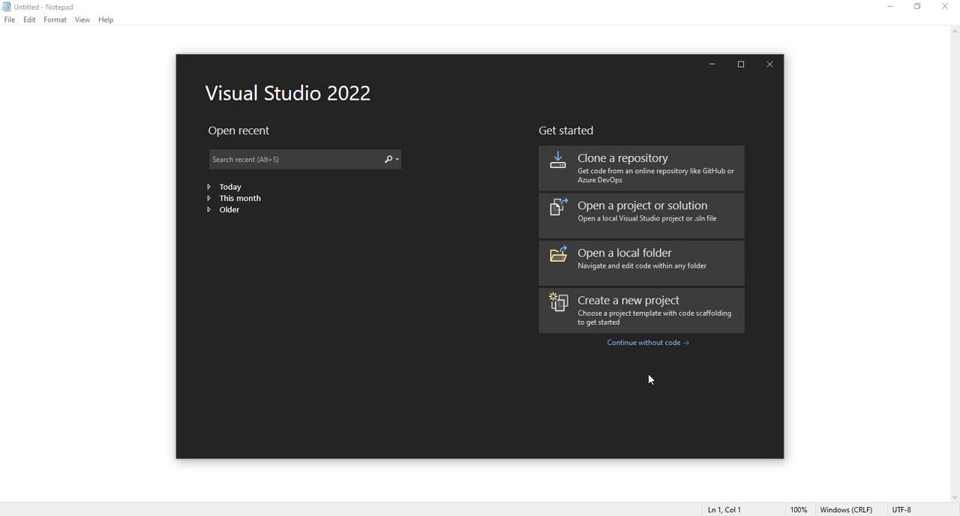
mouse_move(705, 362)
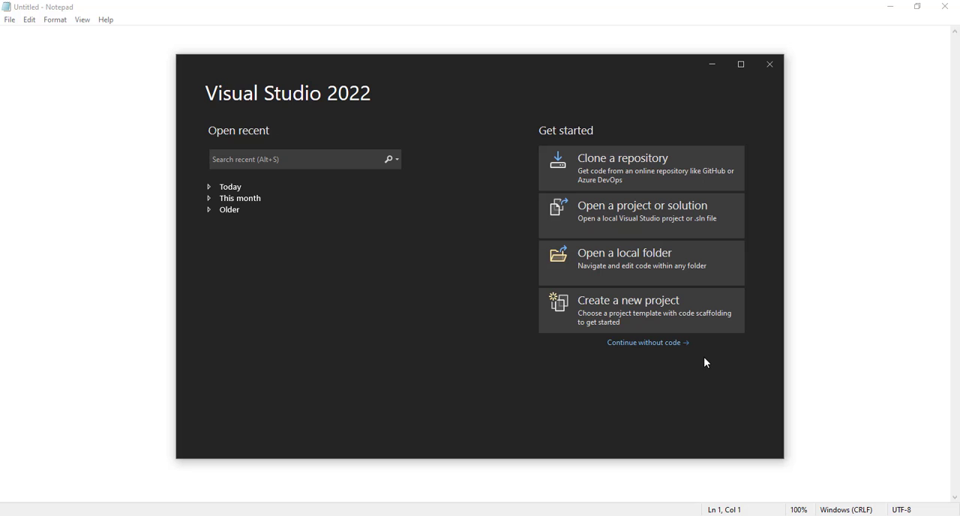
mouse_move(457, 343)
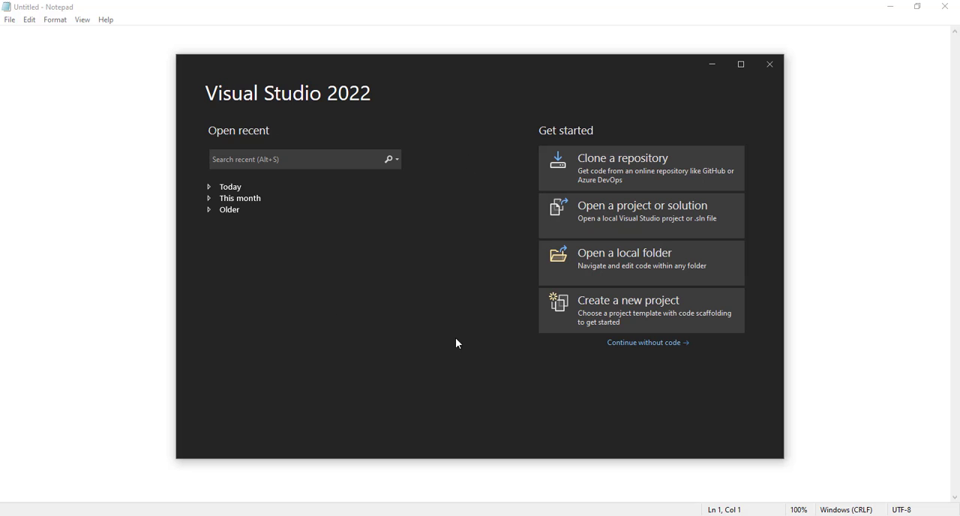
mouse_move(583, 106)
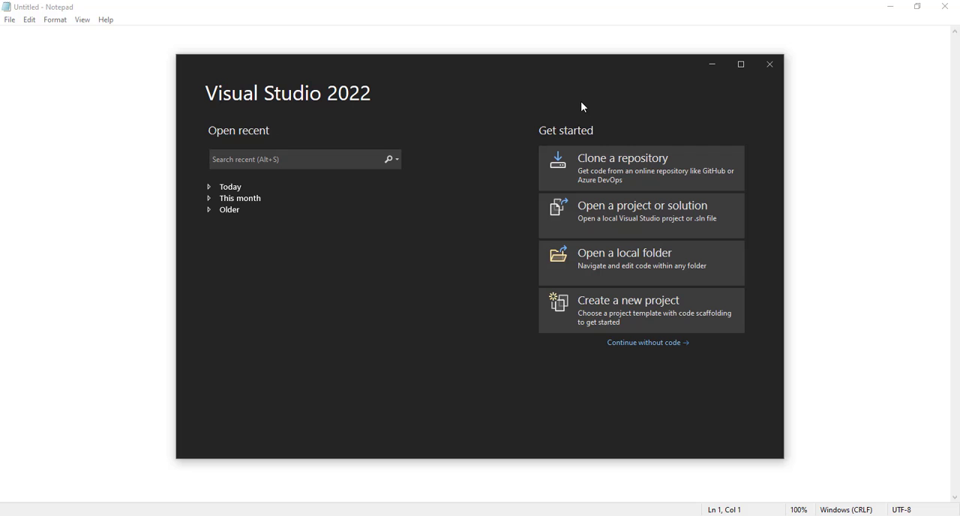
mouse_move(497, 130)
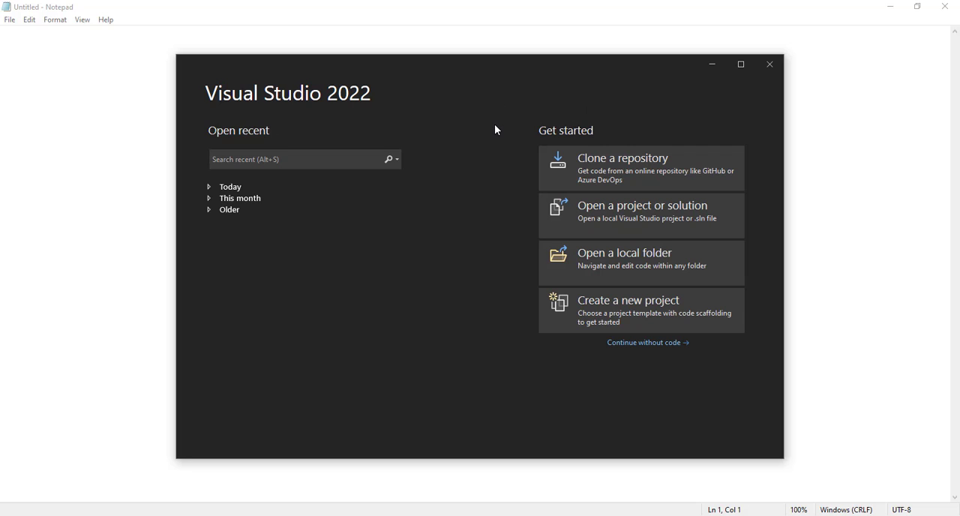
mouse_move(571, 240)
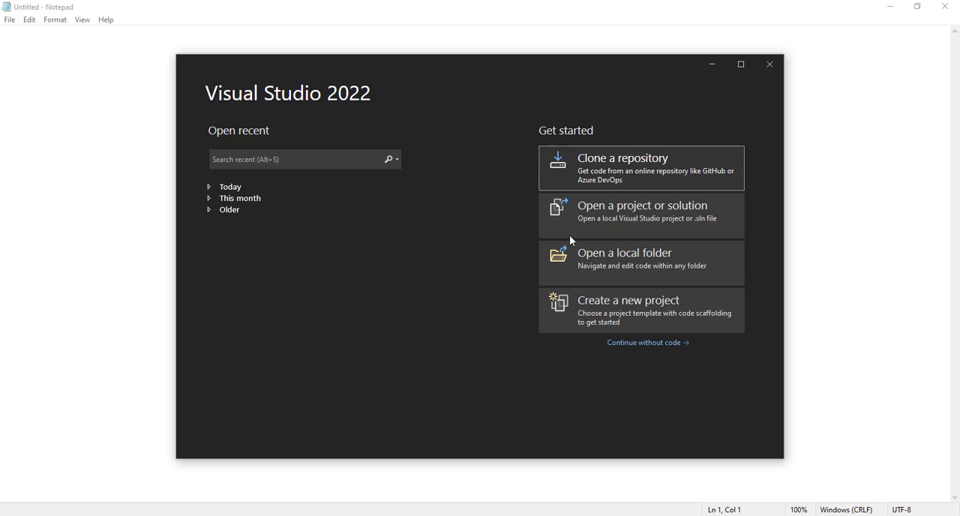
mouse_move(650, 339)
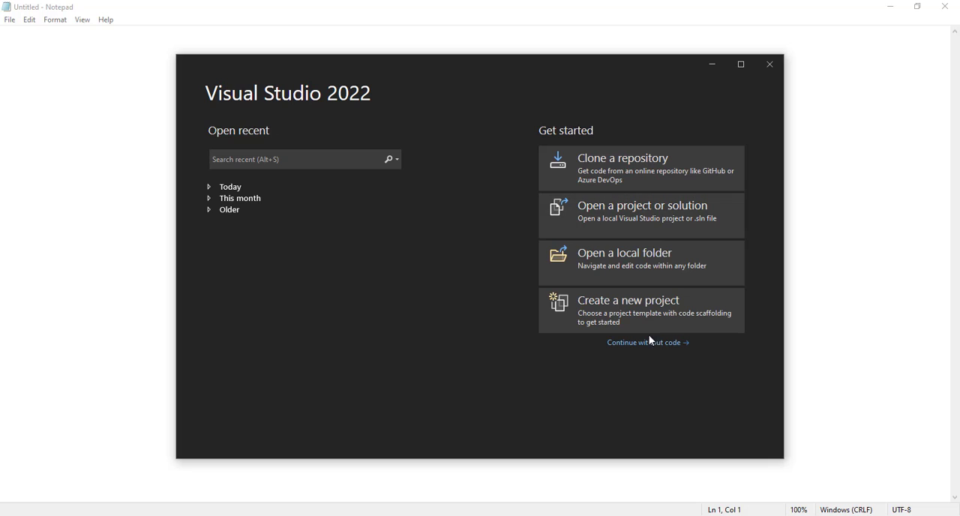
mouse_move(615, 357)
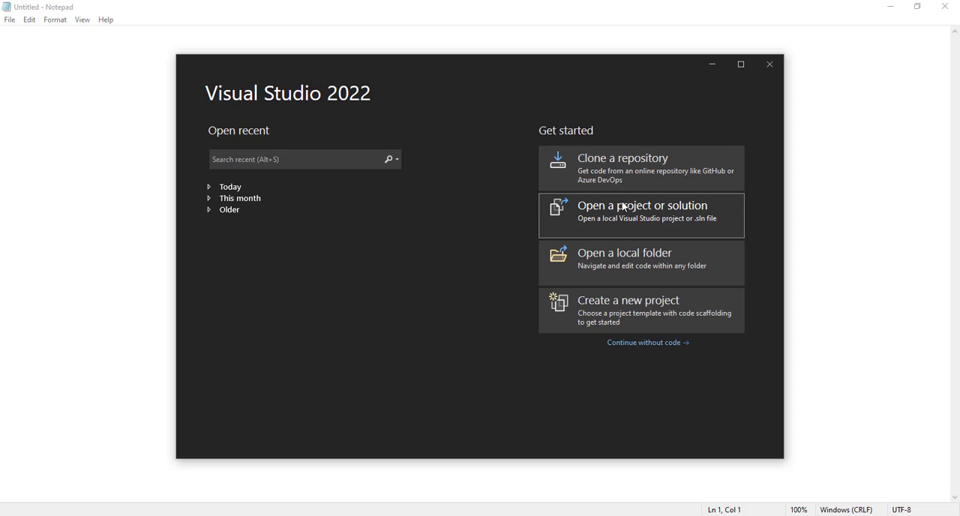
mouse_move(638, 234)
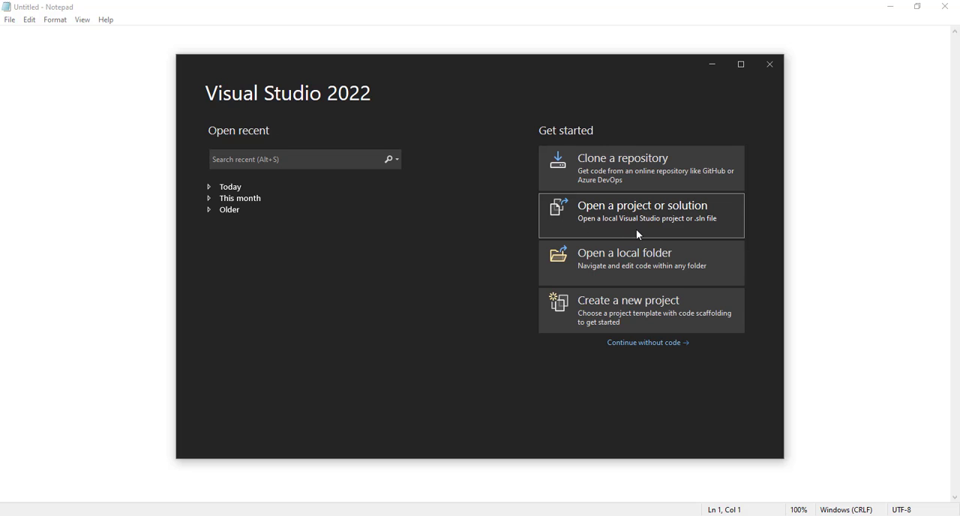
mouse_move(667, 322)
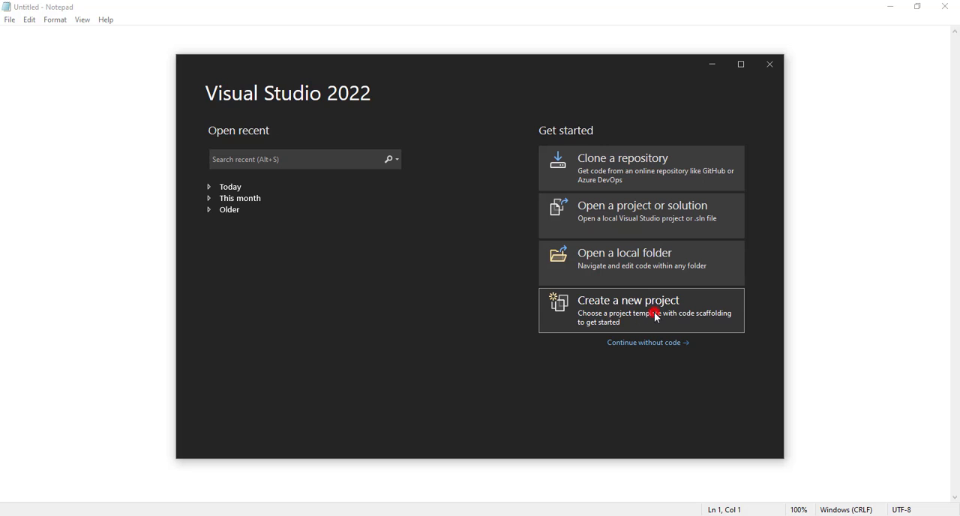
Step: Start a new project and scroll the template list to ASP.NET Core Web App (Model-View-Controller)
click(641, 310)
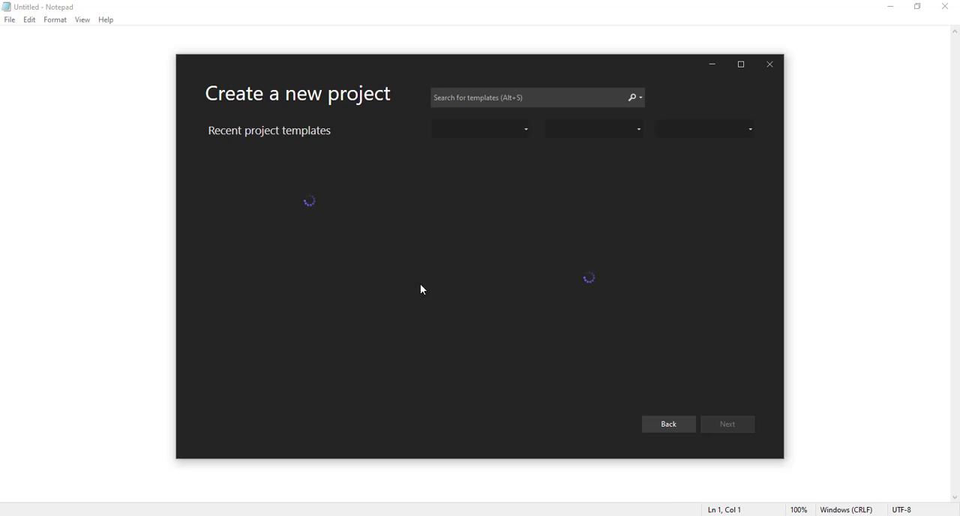
mouse_move(355, 164)
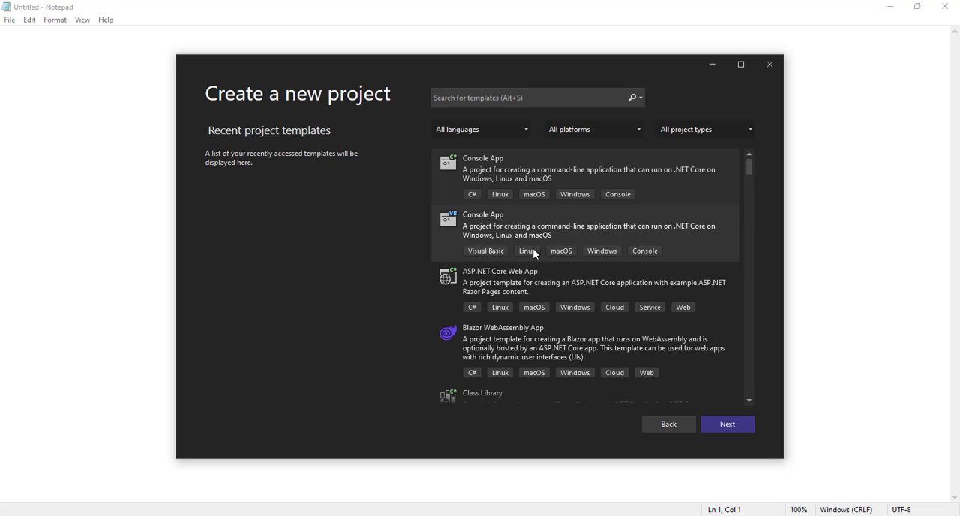
scroll(down, 3)
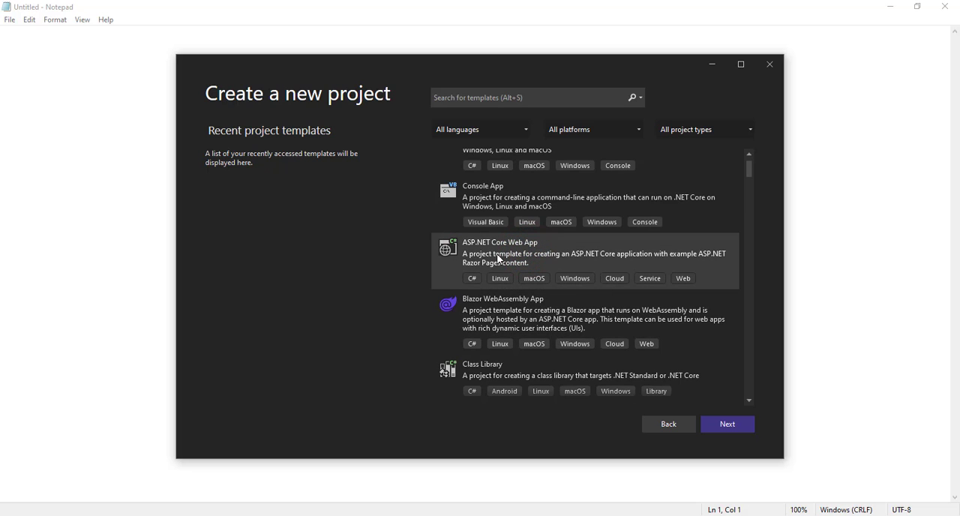
scroll(down, 3)
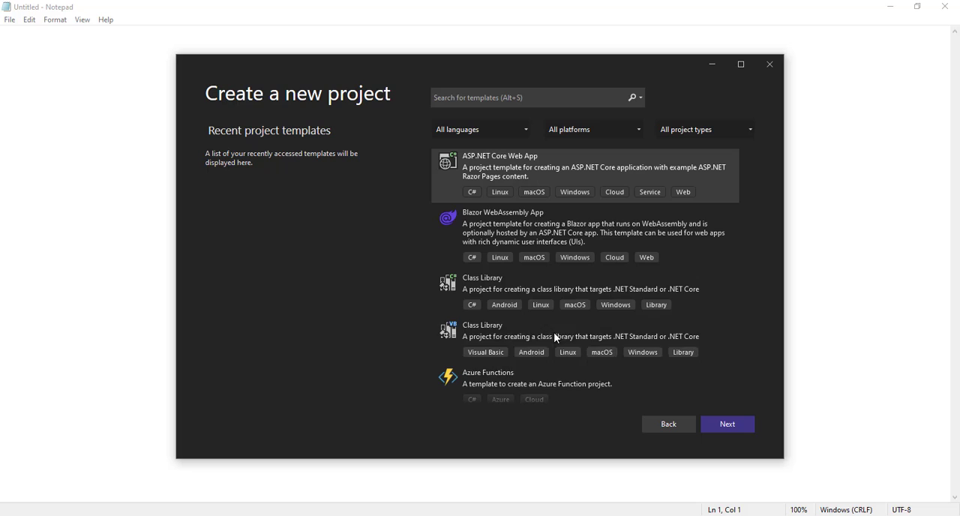
scroll(down, 3)
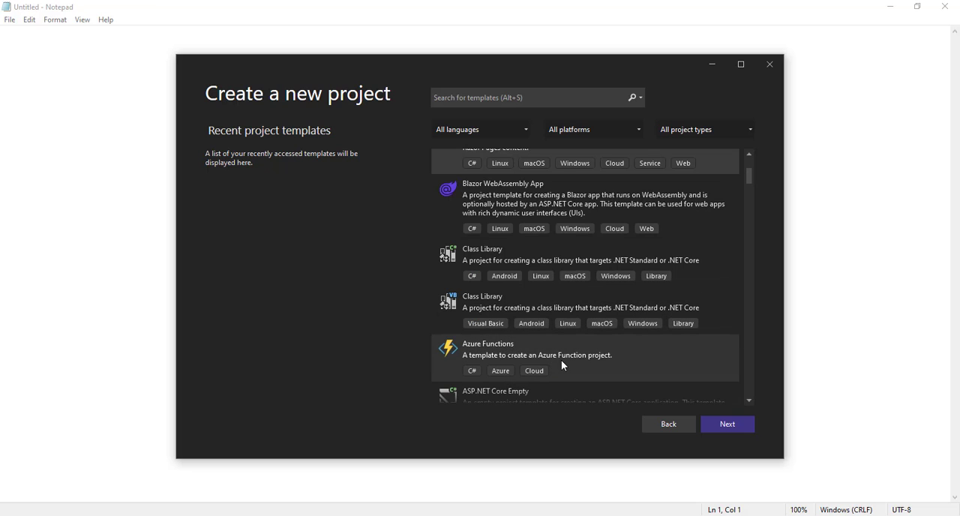
scroll(down, 3)
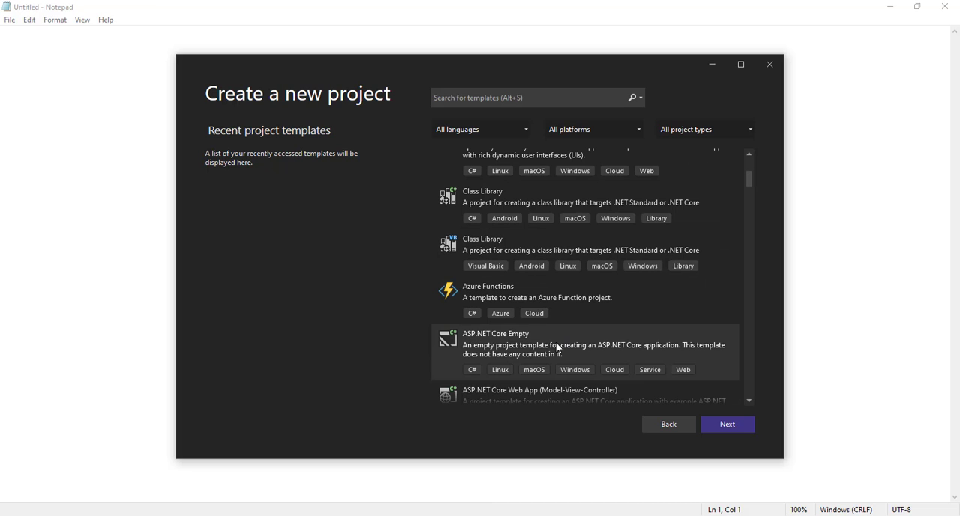
scroll(down, 3)
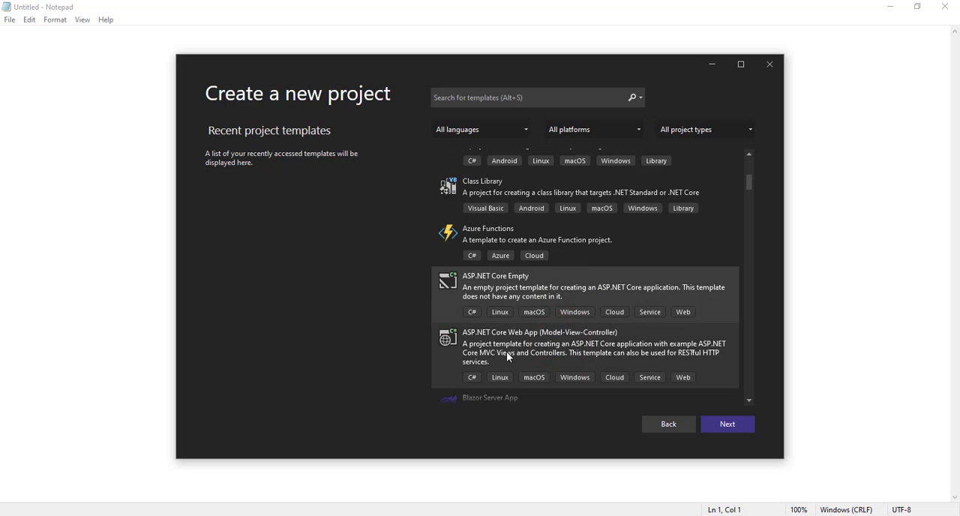
scroll(down, 3)
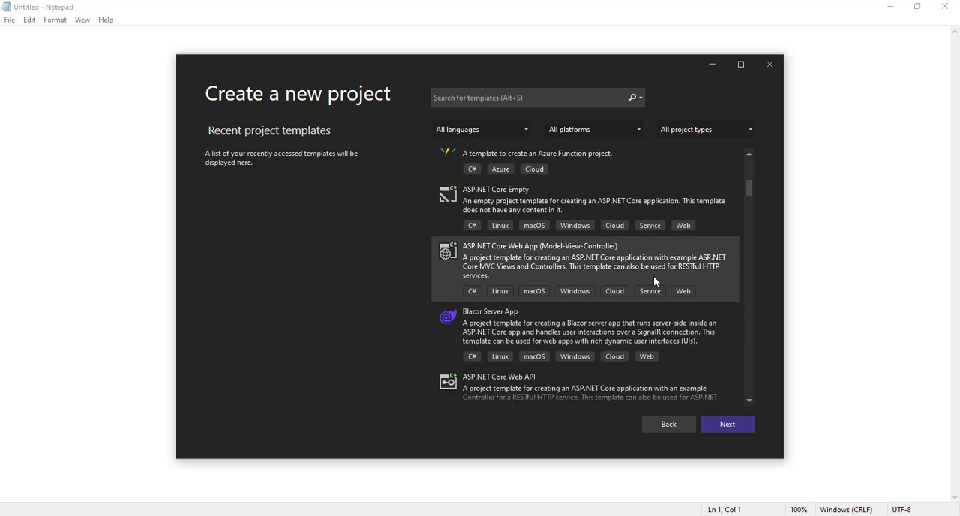
scroll(down, 3)
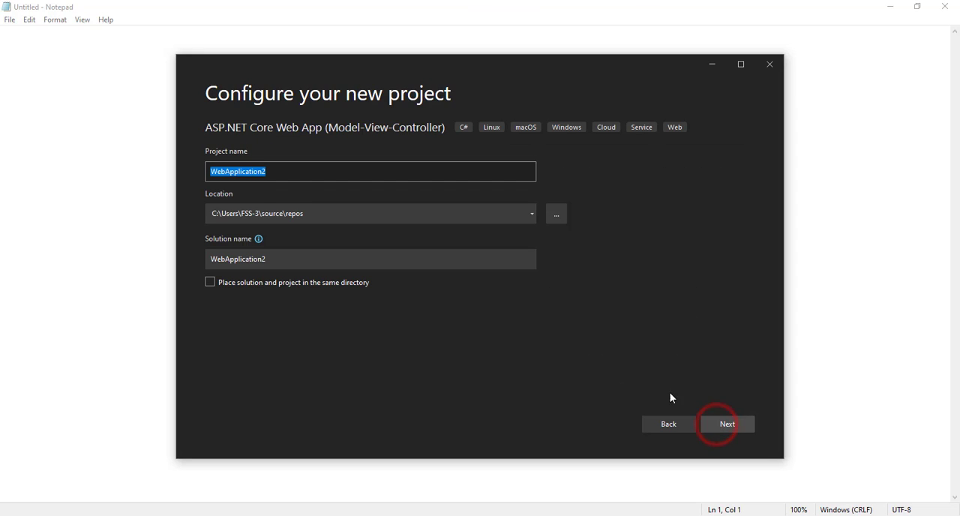
mouse_move(350, 201)
text(TestProject)
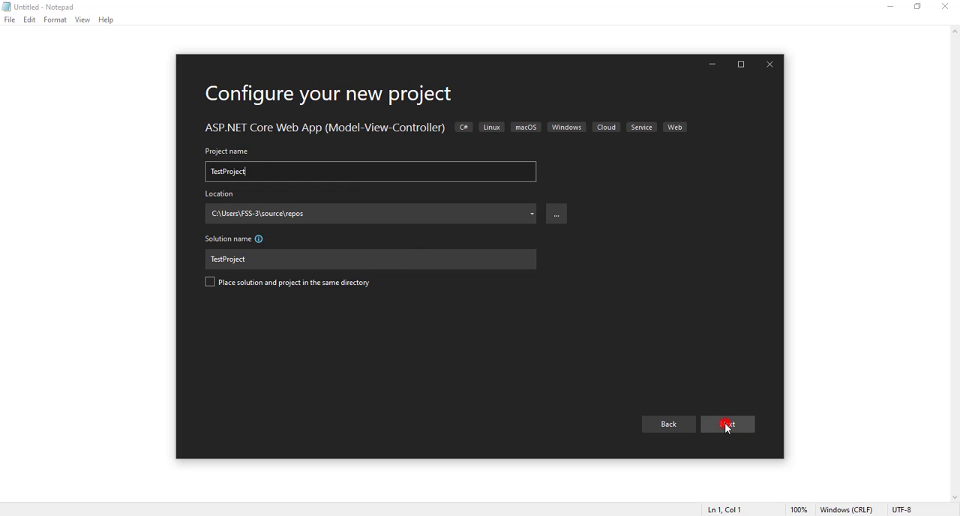
Step: Create TestProject on .NET 6.0 with no authentication and HTTPS enabled
click(727, 424)
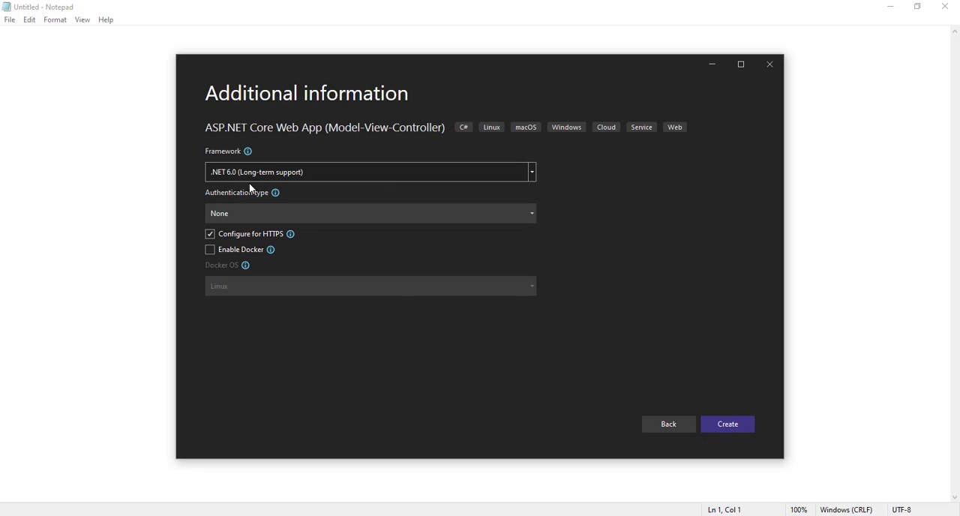
mouse_move(233, 180)
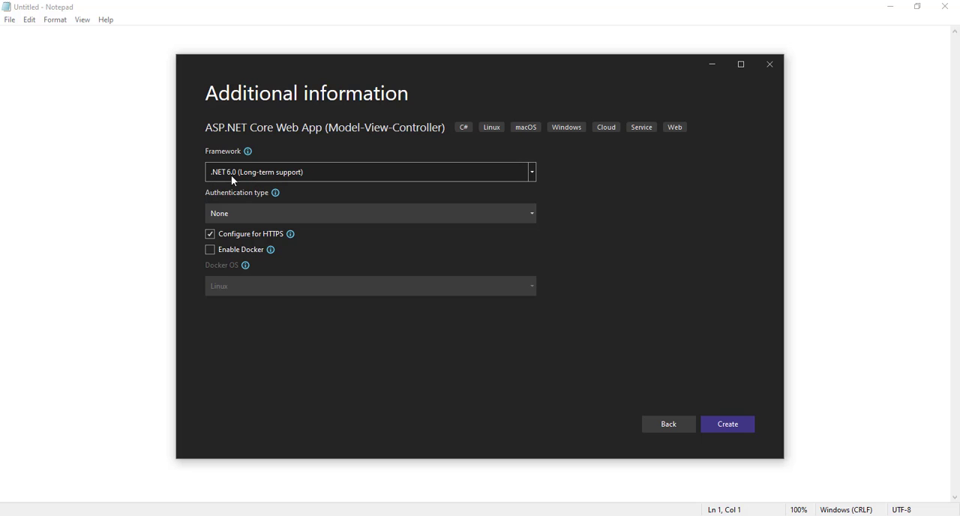
mouse_move(415, 185)
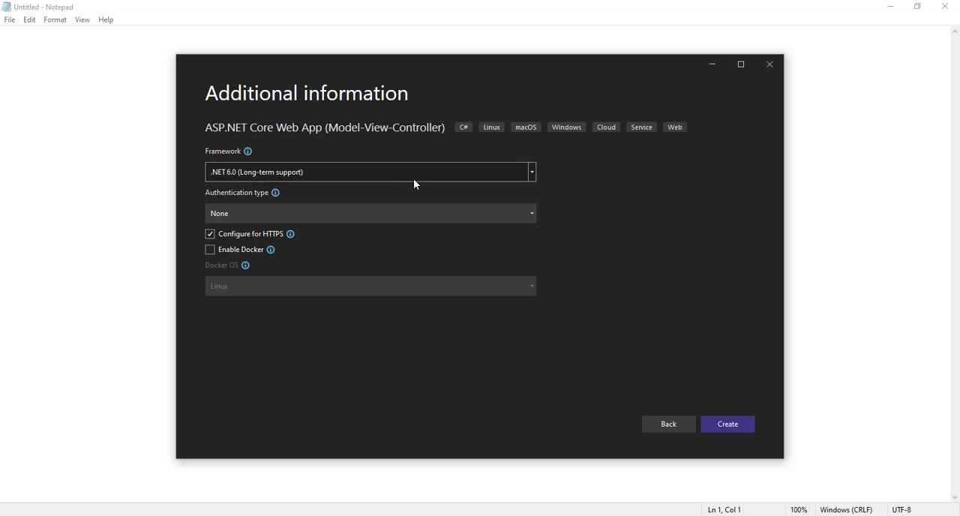
mouse_move(417, 182)
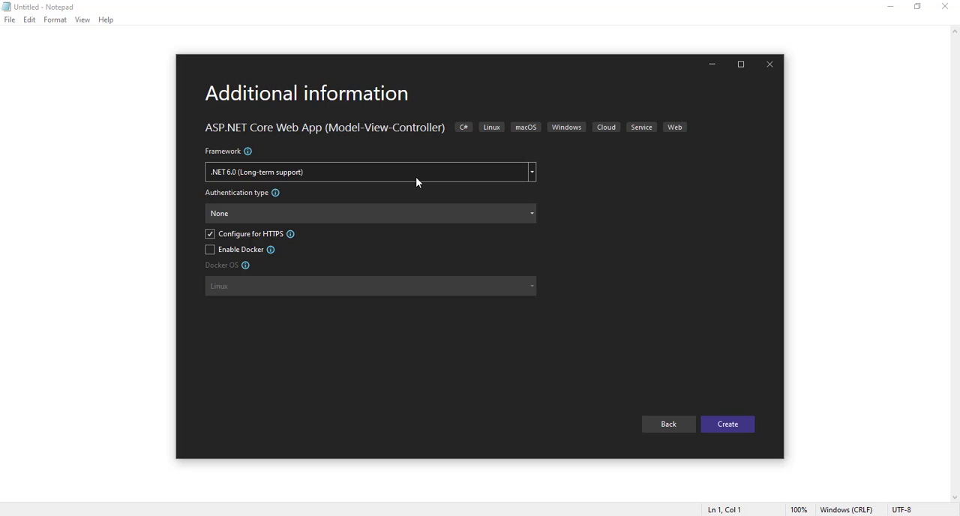
click(728, 424)
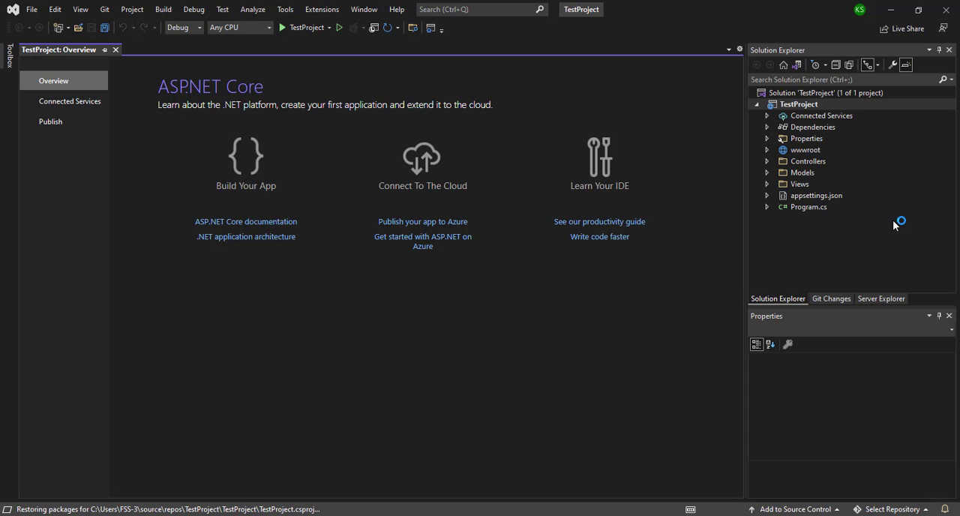
Step: Once TestProject loads, reopen the Create a new project window
click(38, 9)
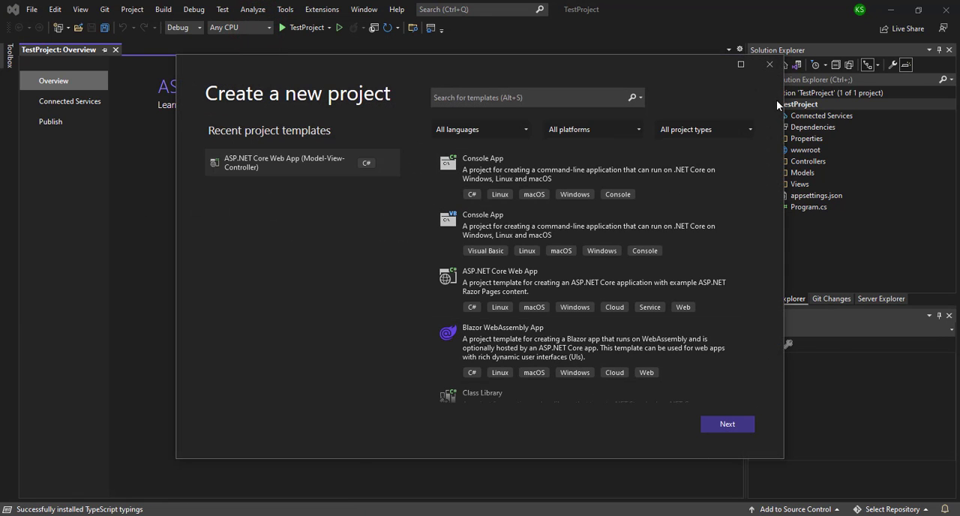
Step: Close the Create a new project window to return to TestProject's Solution Explorer
click(769, 63)
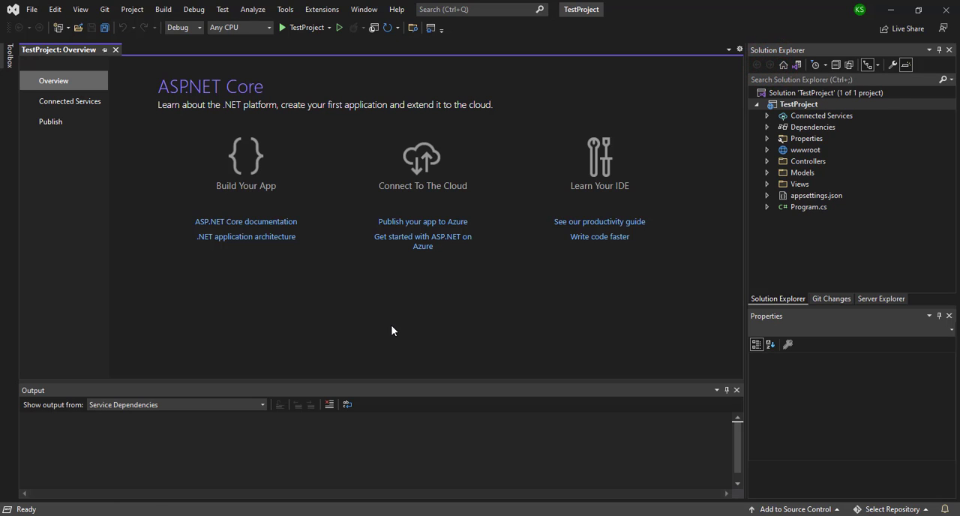
mouse_move(392, 330)
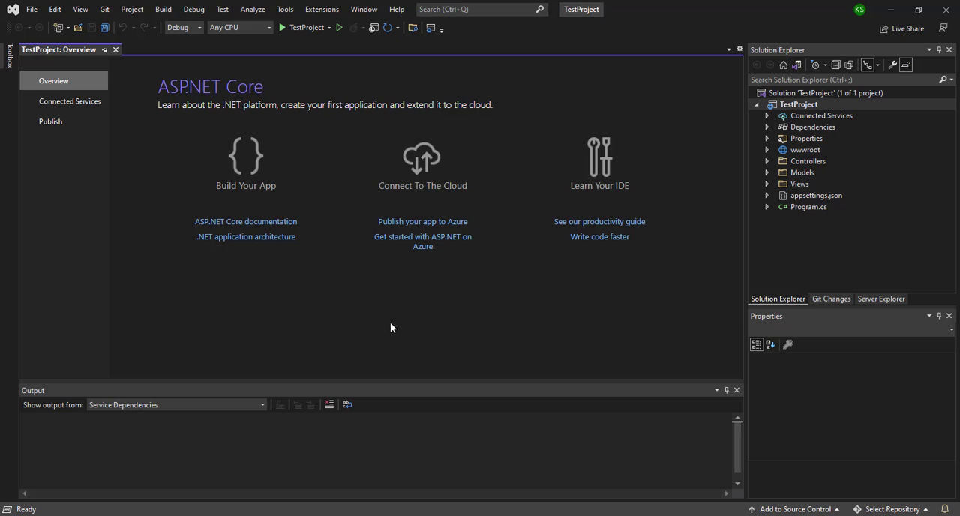
mouse_move(548, 301)
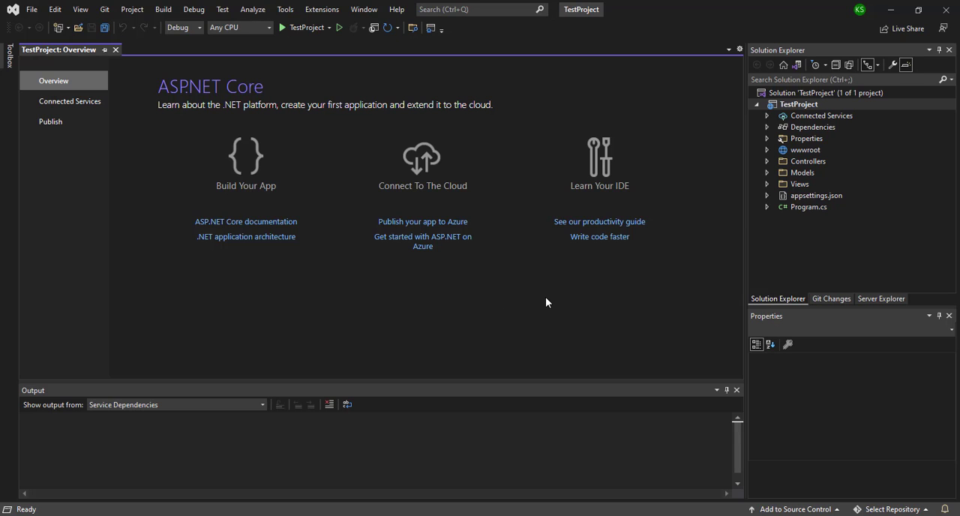